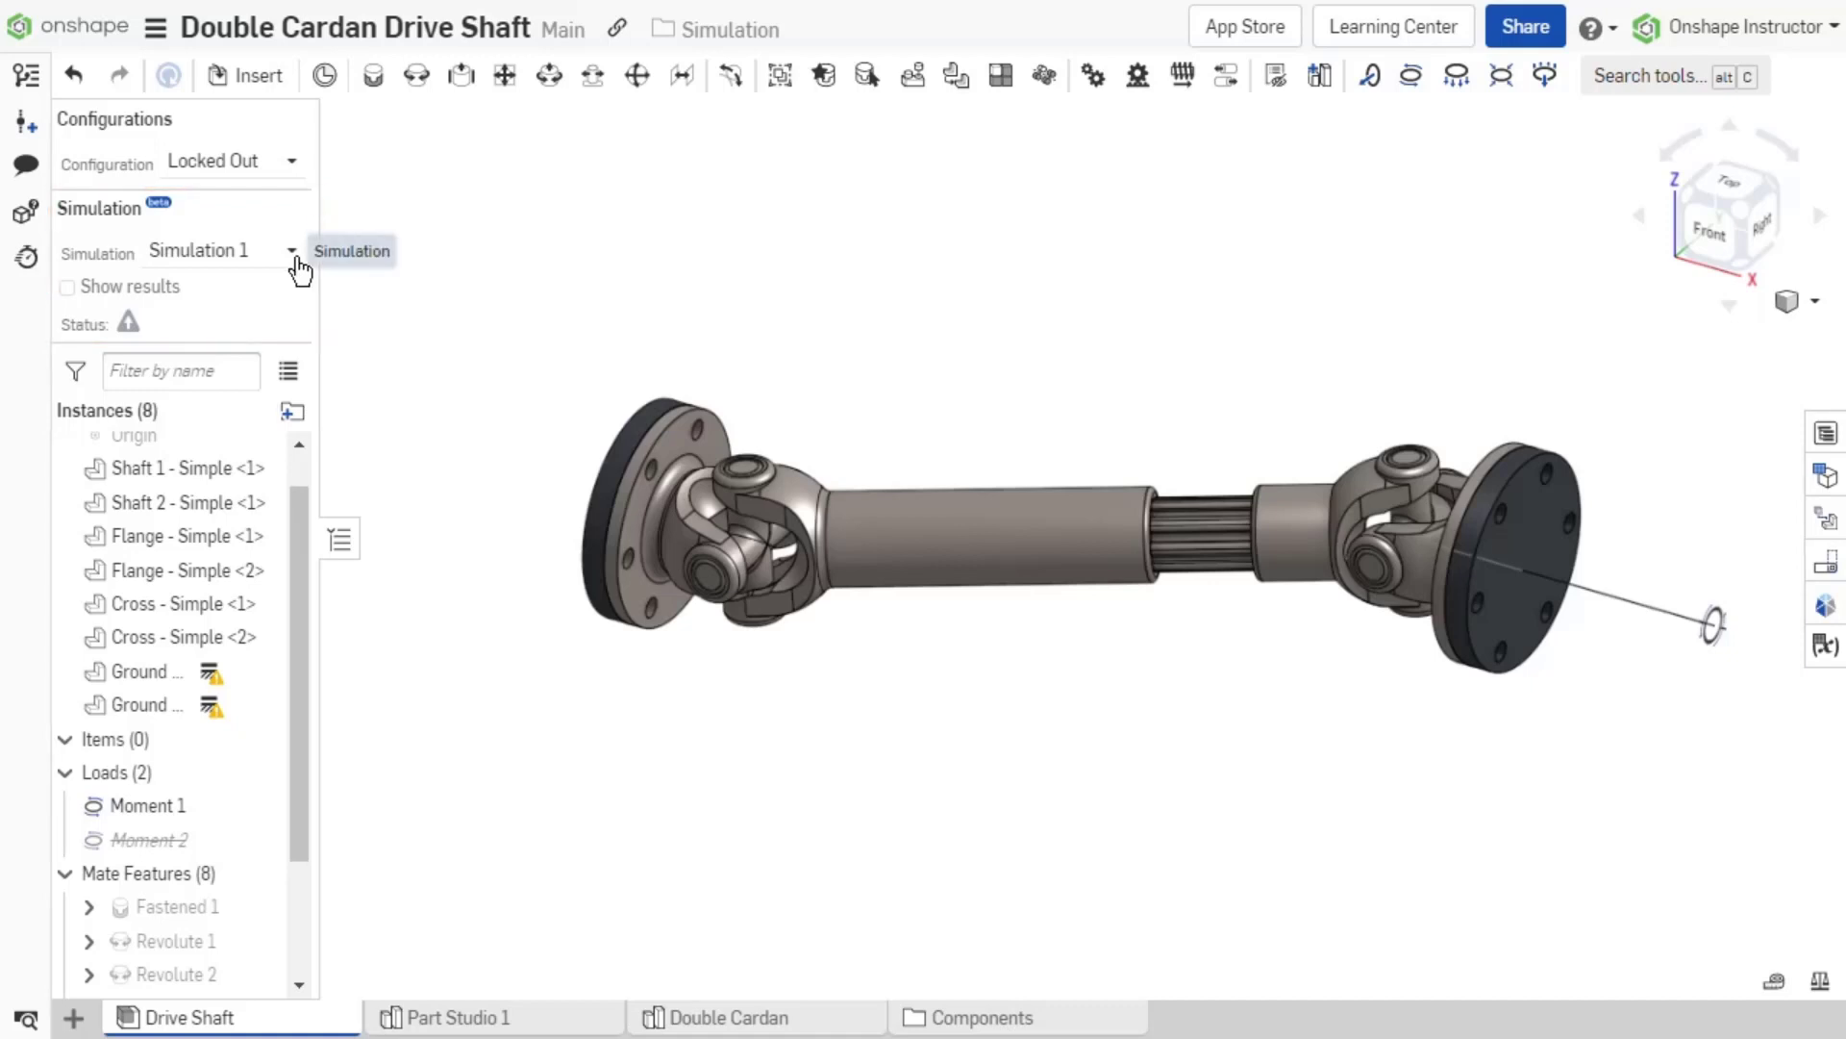
Pick Simulation 1 from the Simulation dropdown for the drive shaft assembly.
left_click(291, 250)
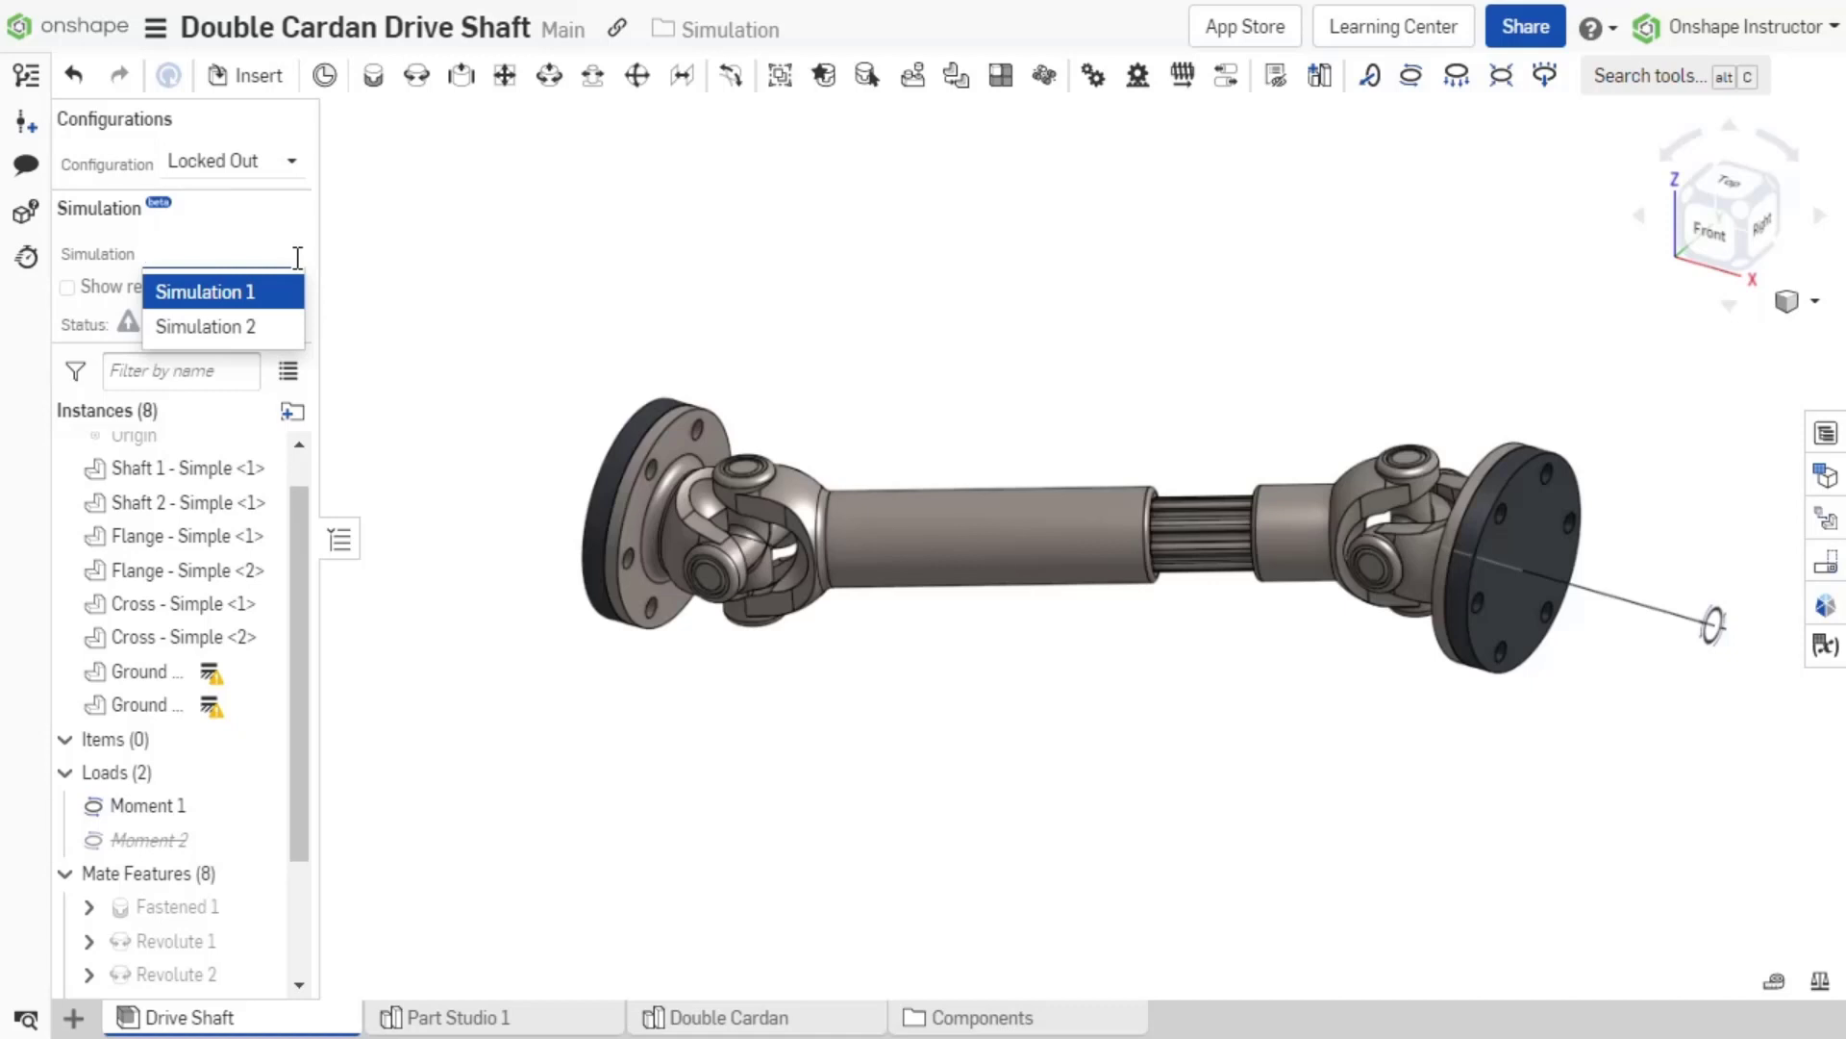
left_click(205, 293)
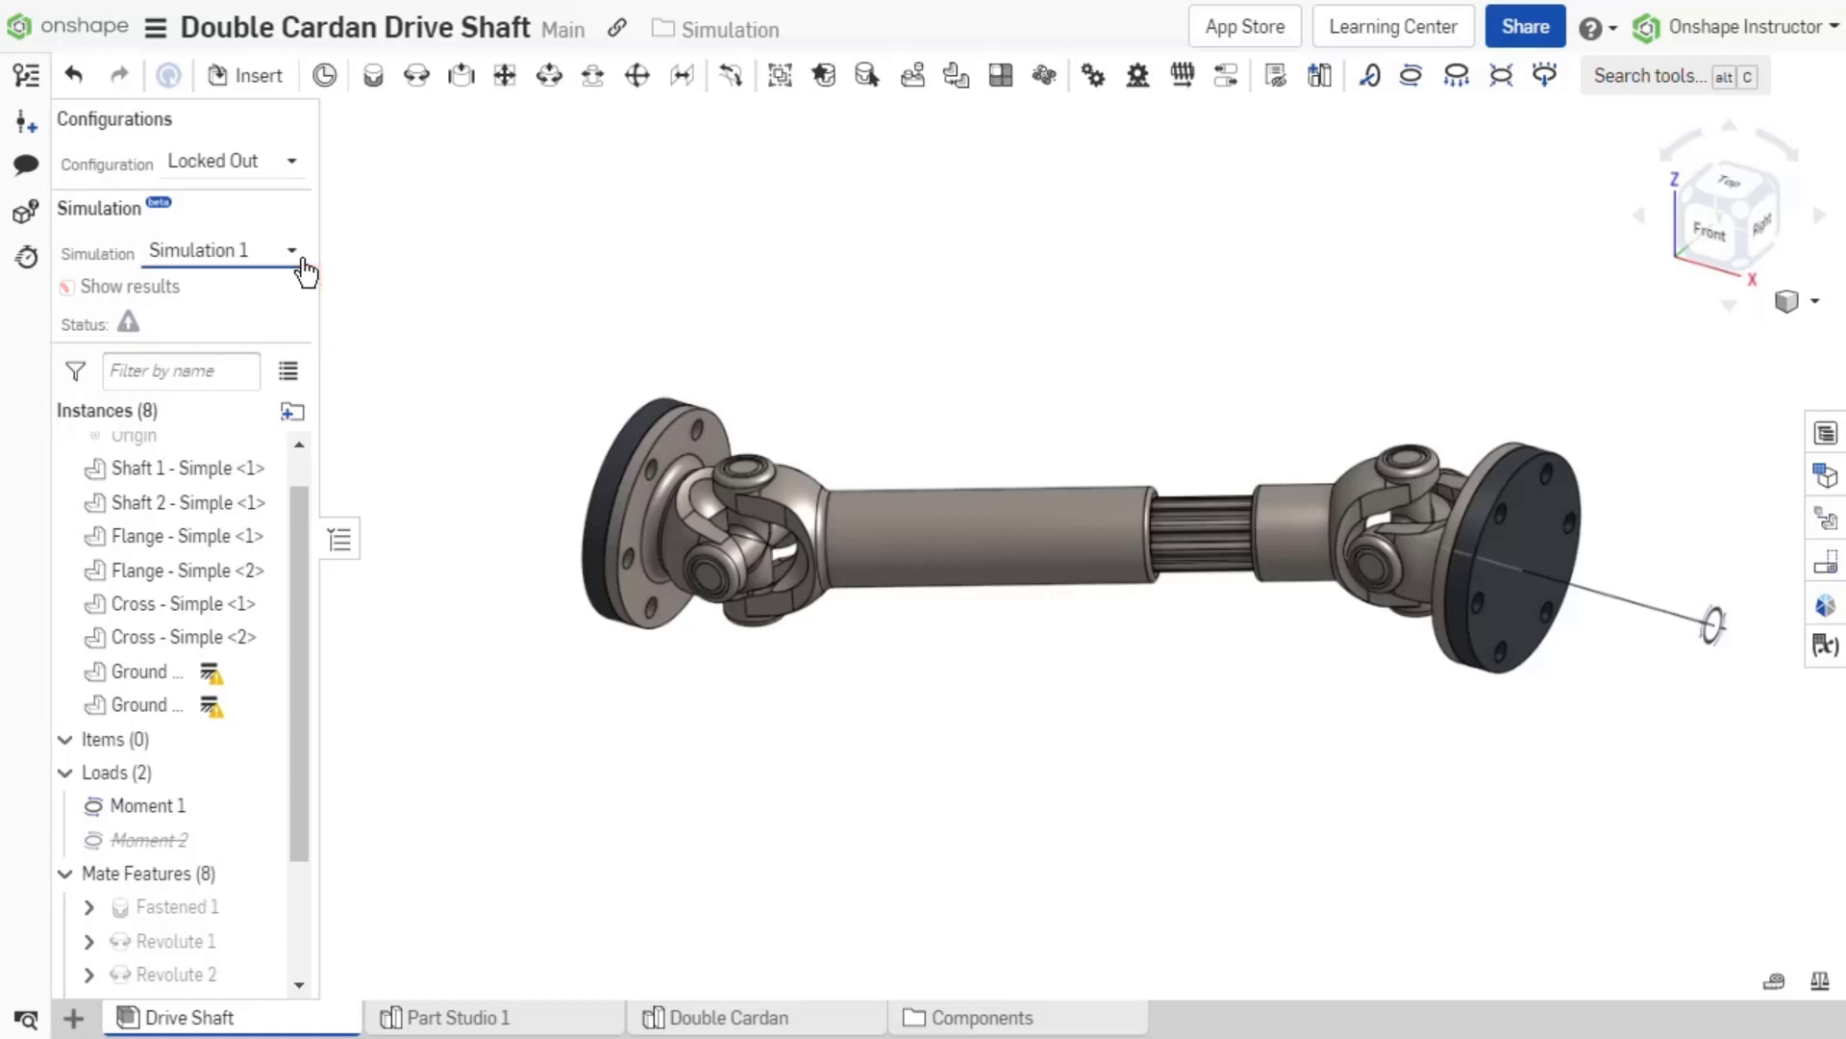
left_click(68, 286)
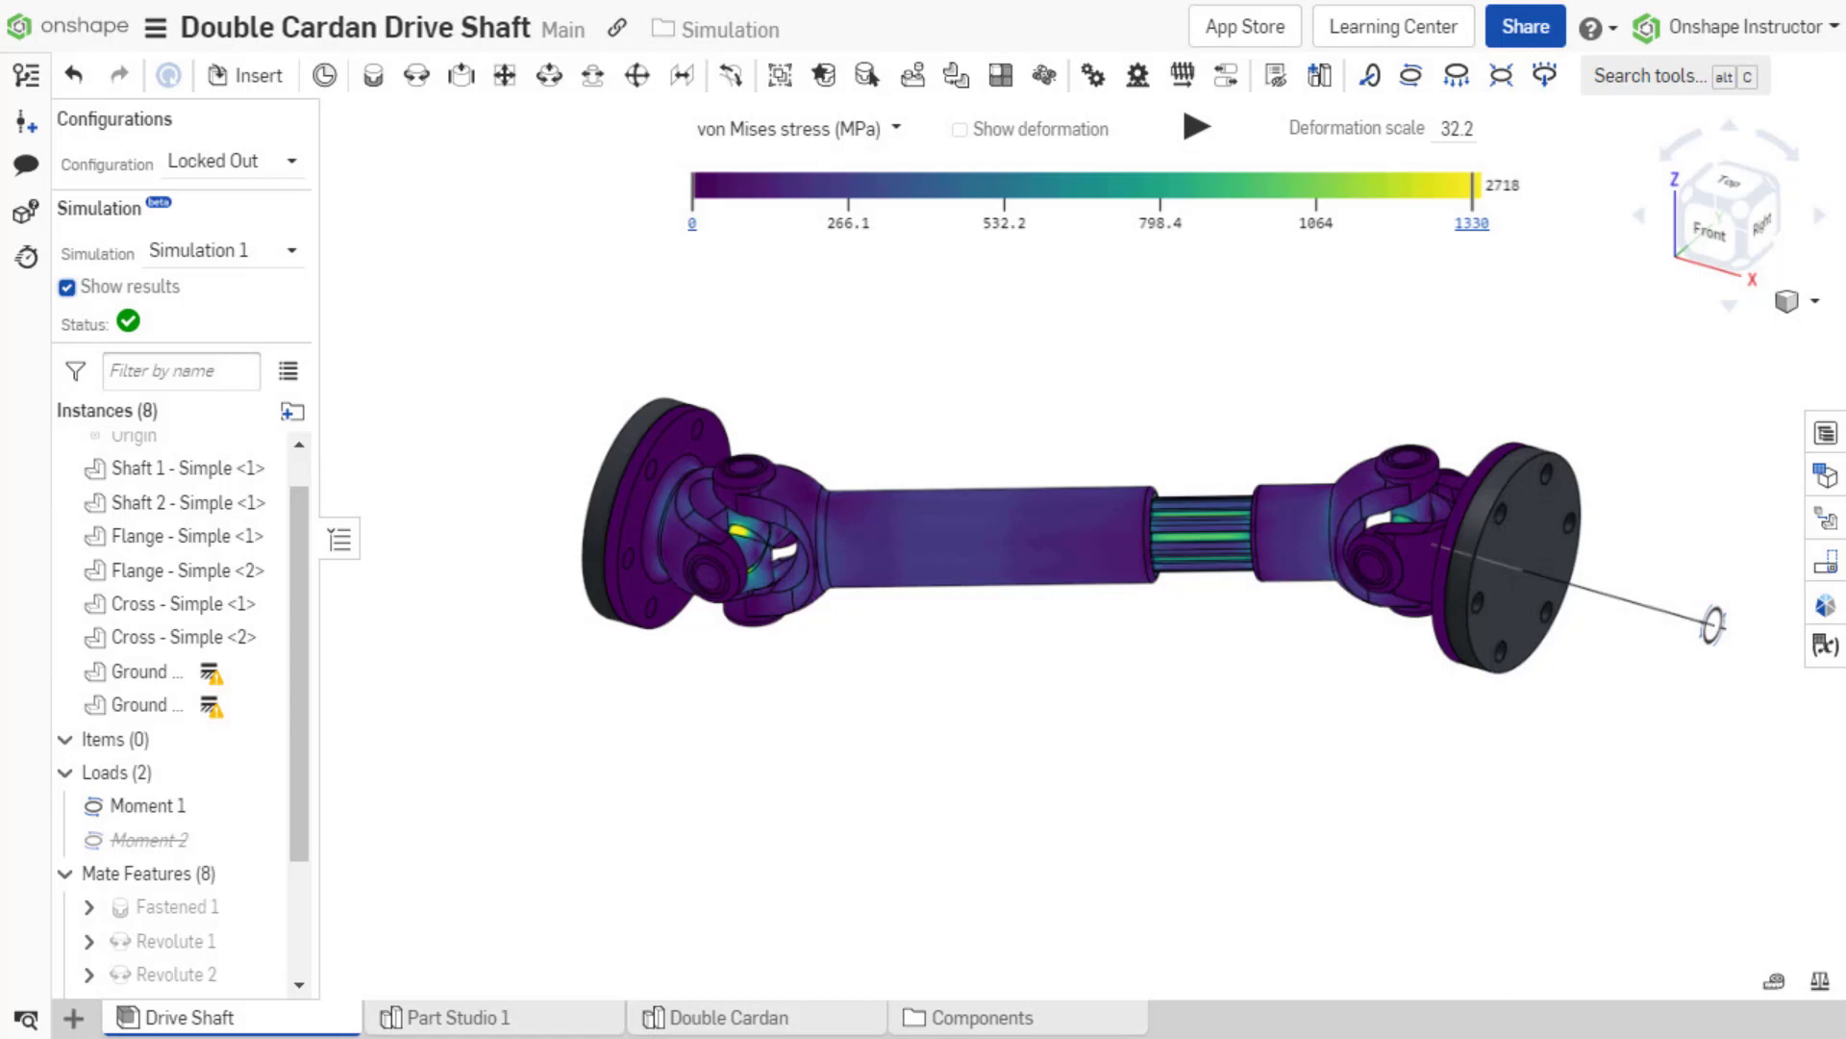
left_click(68, 286)
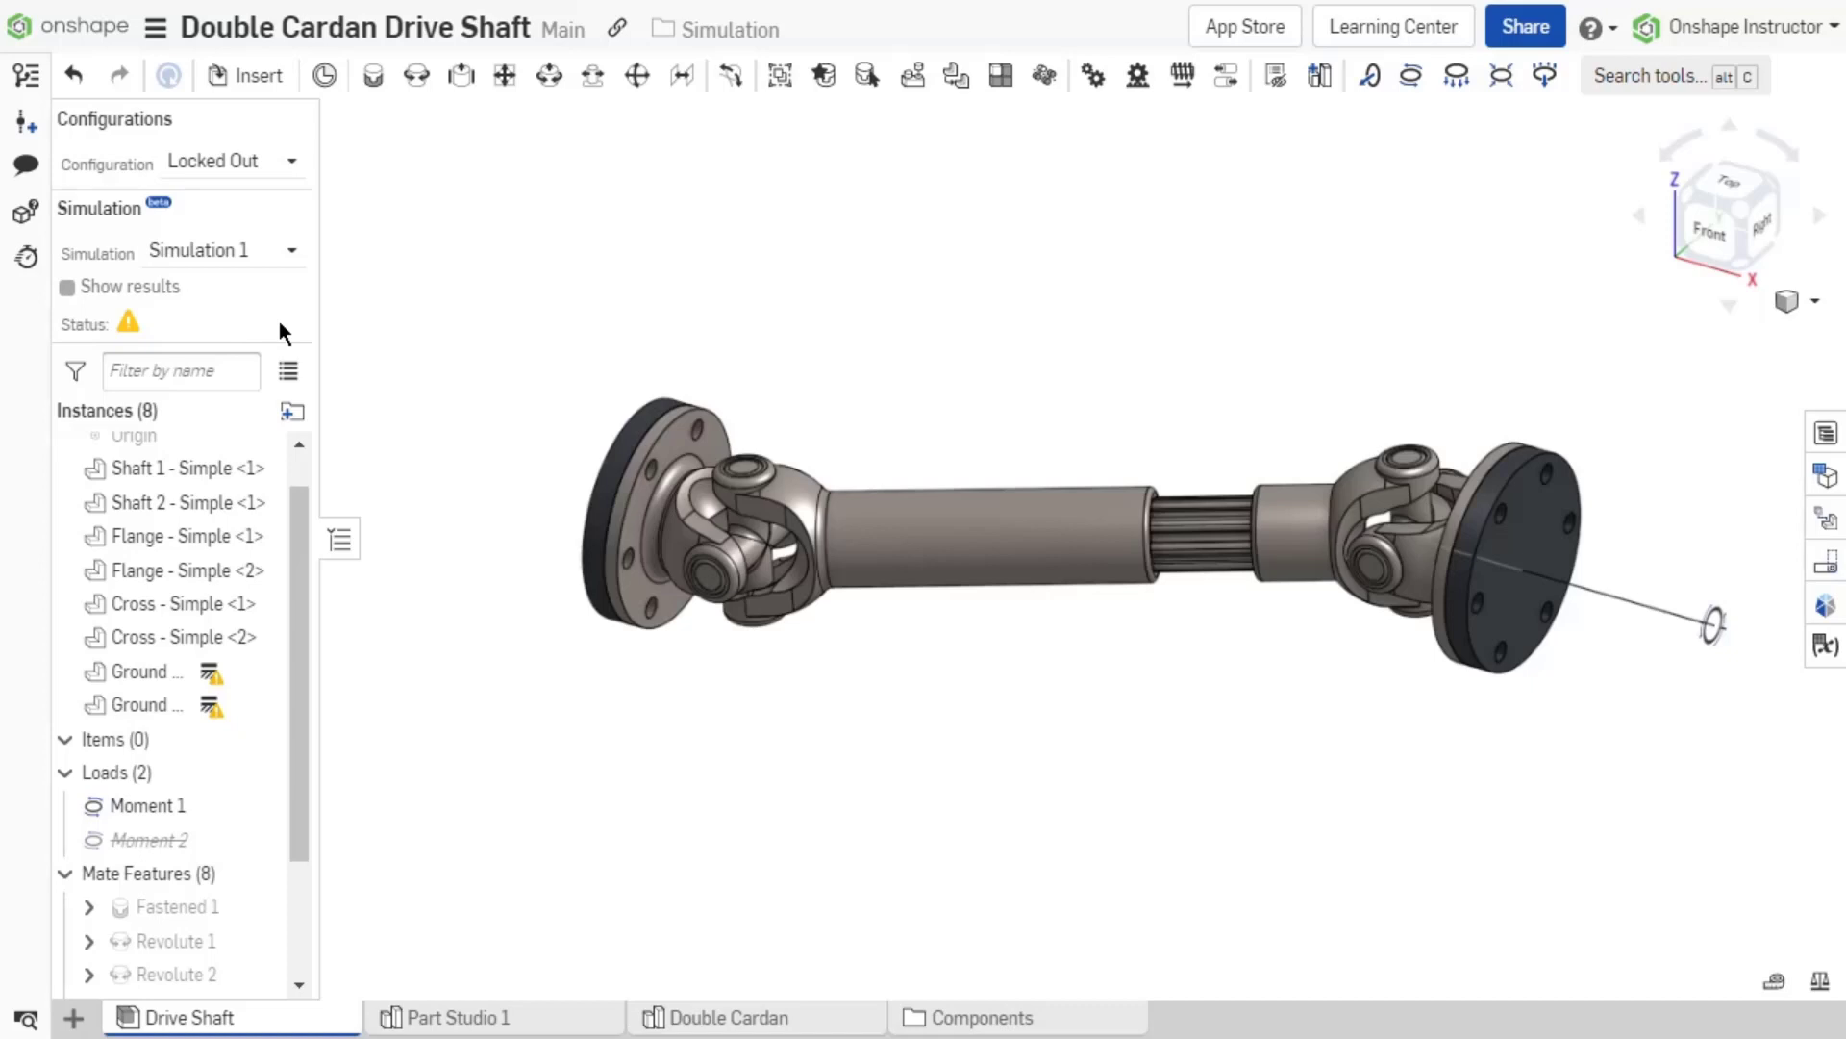
mouse_move(127, 323)
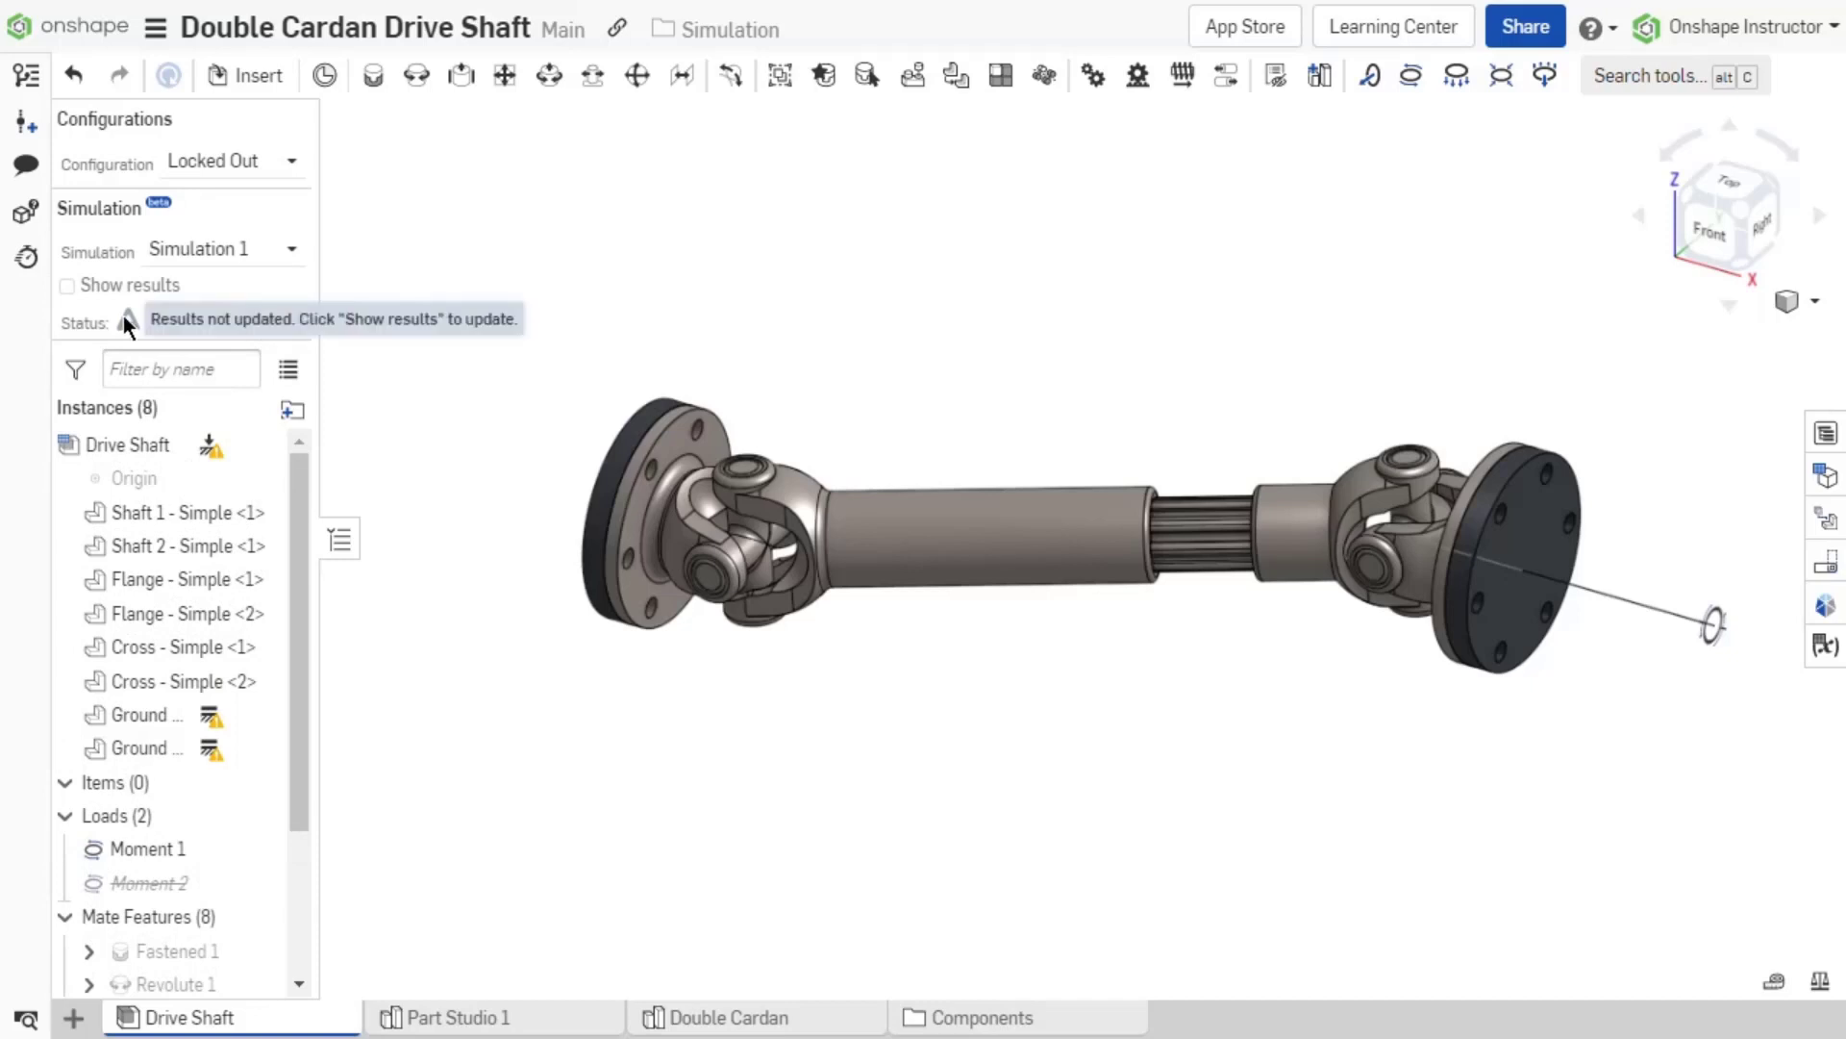
mouse_move(67, 287)
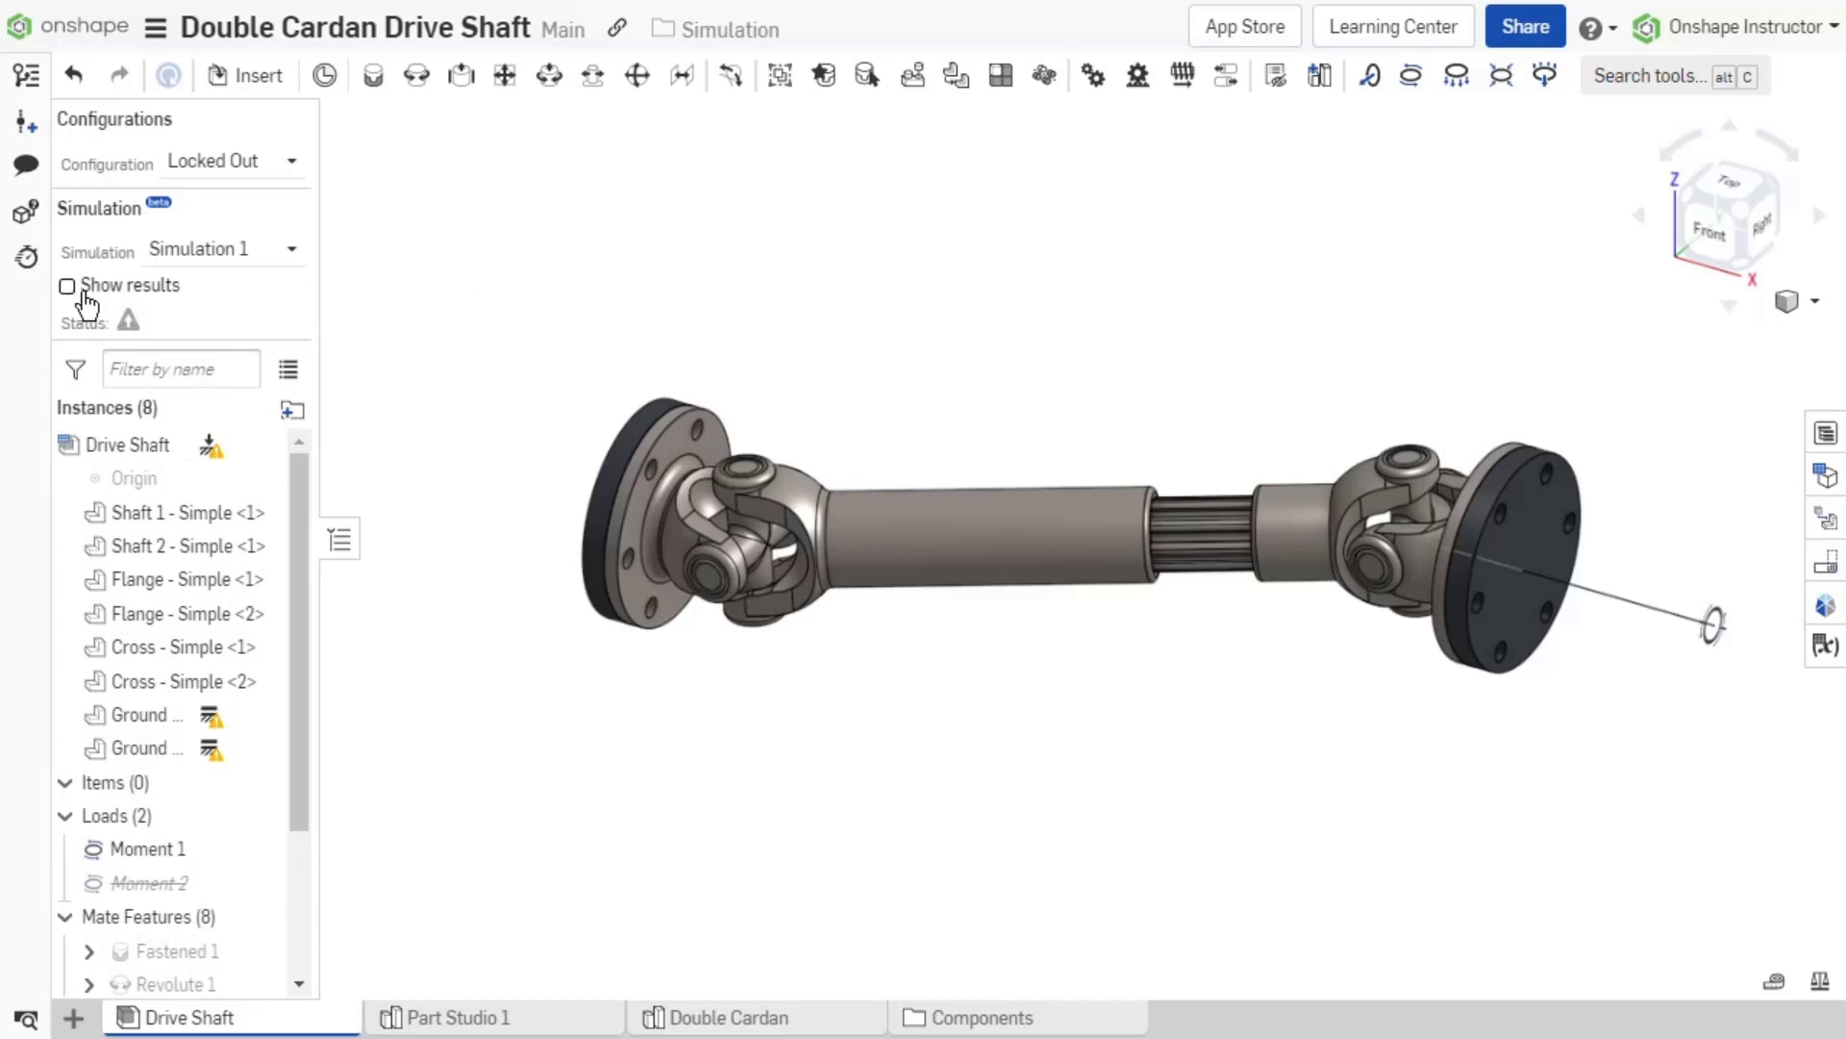
Toggle Show results so von Mises stress recomputes with a 0–1329 MPa scale.
left_click(67, 284)
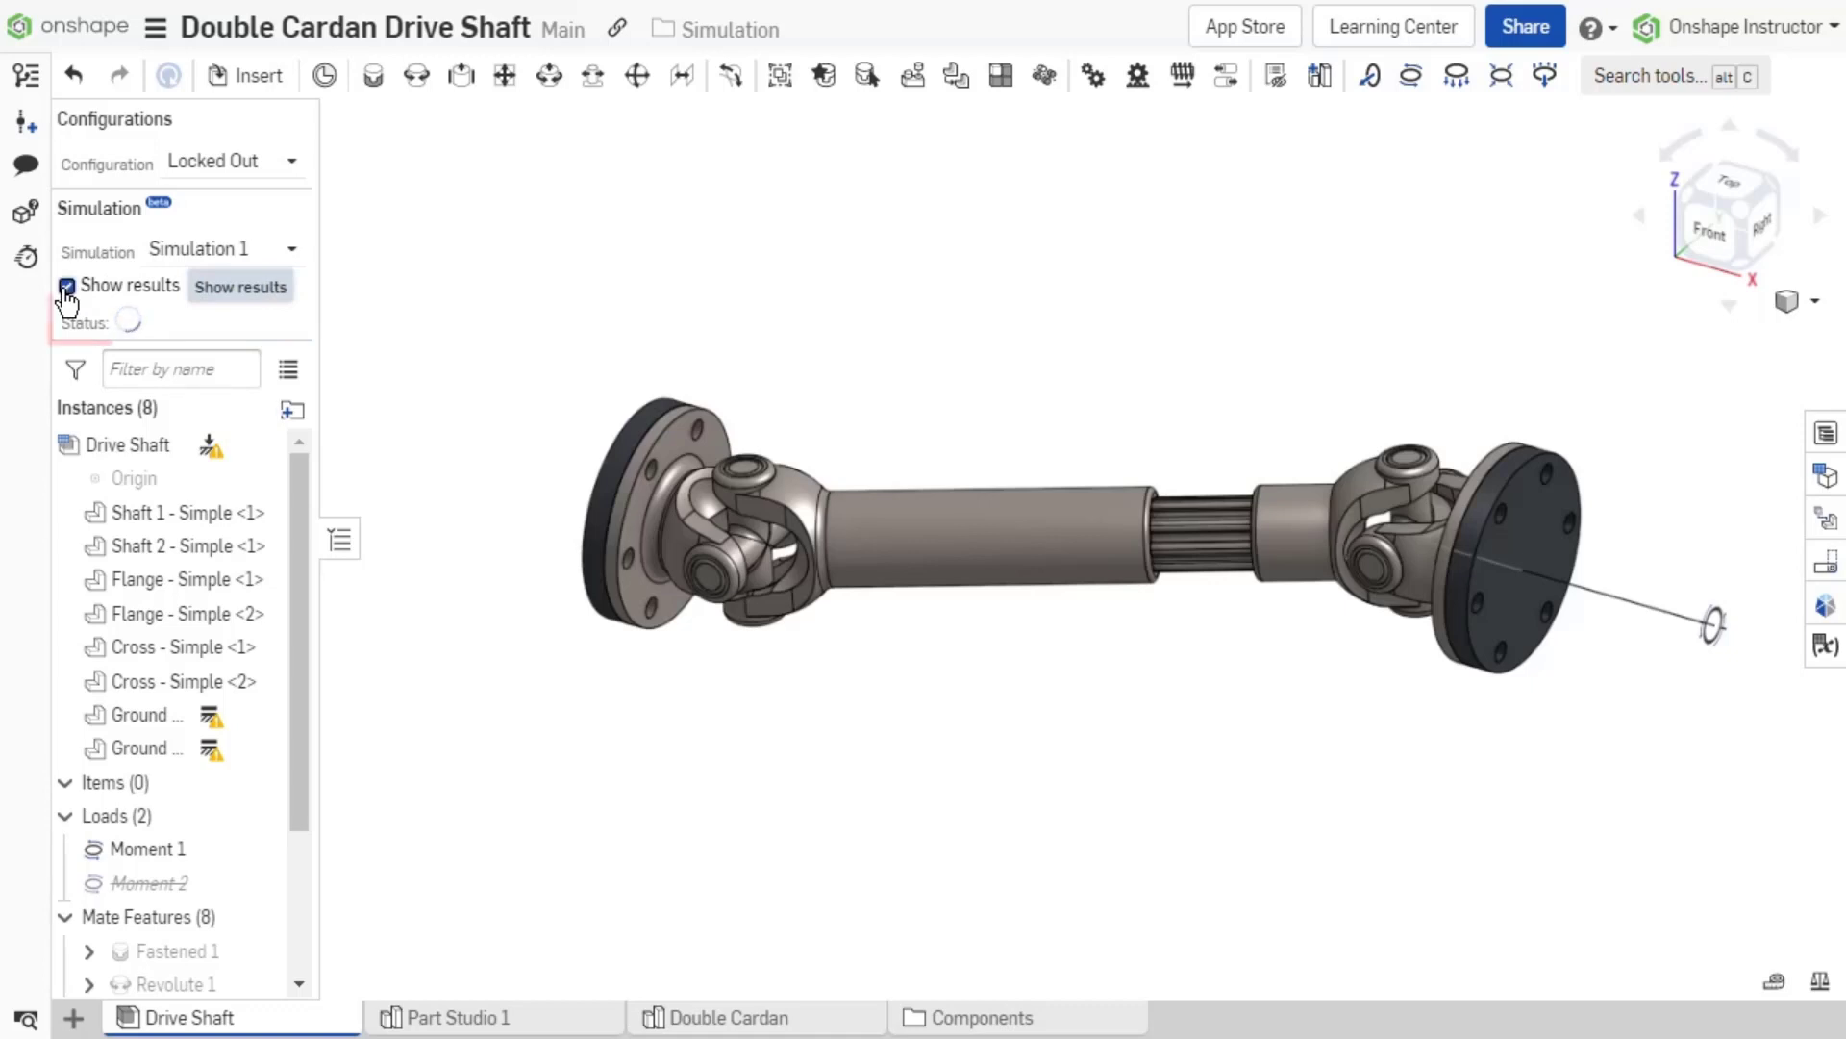
left_click(68, 284)
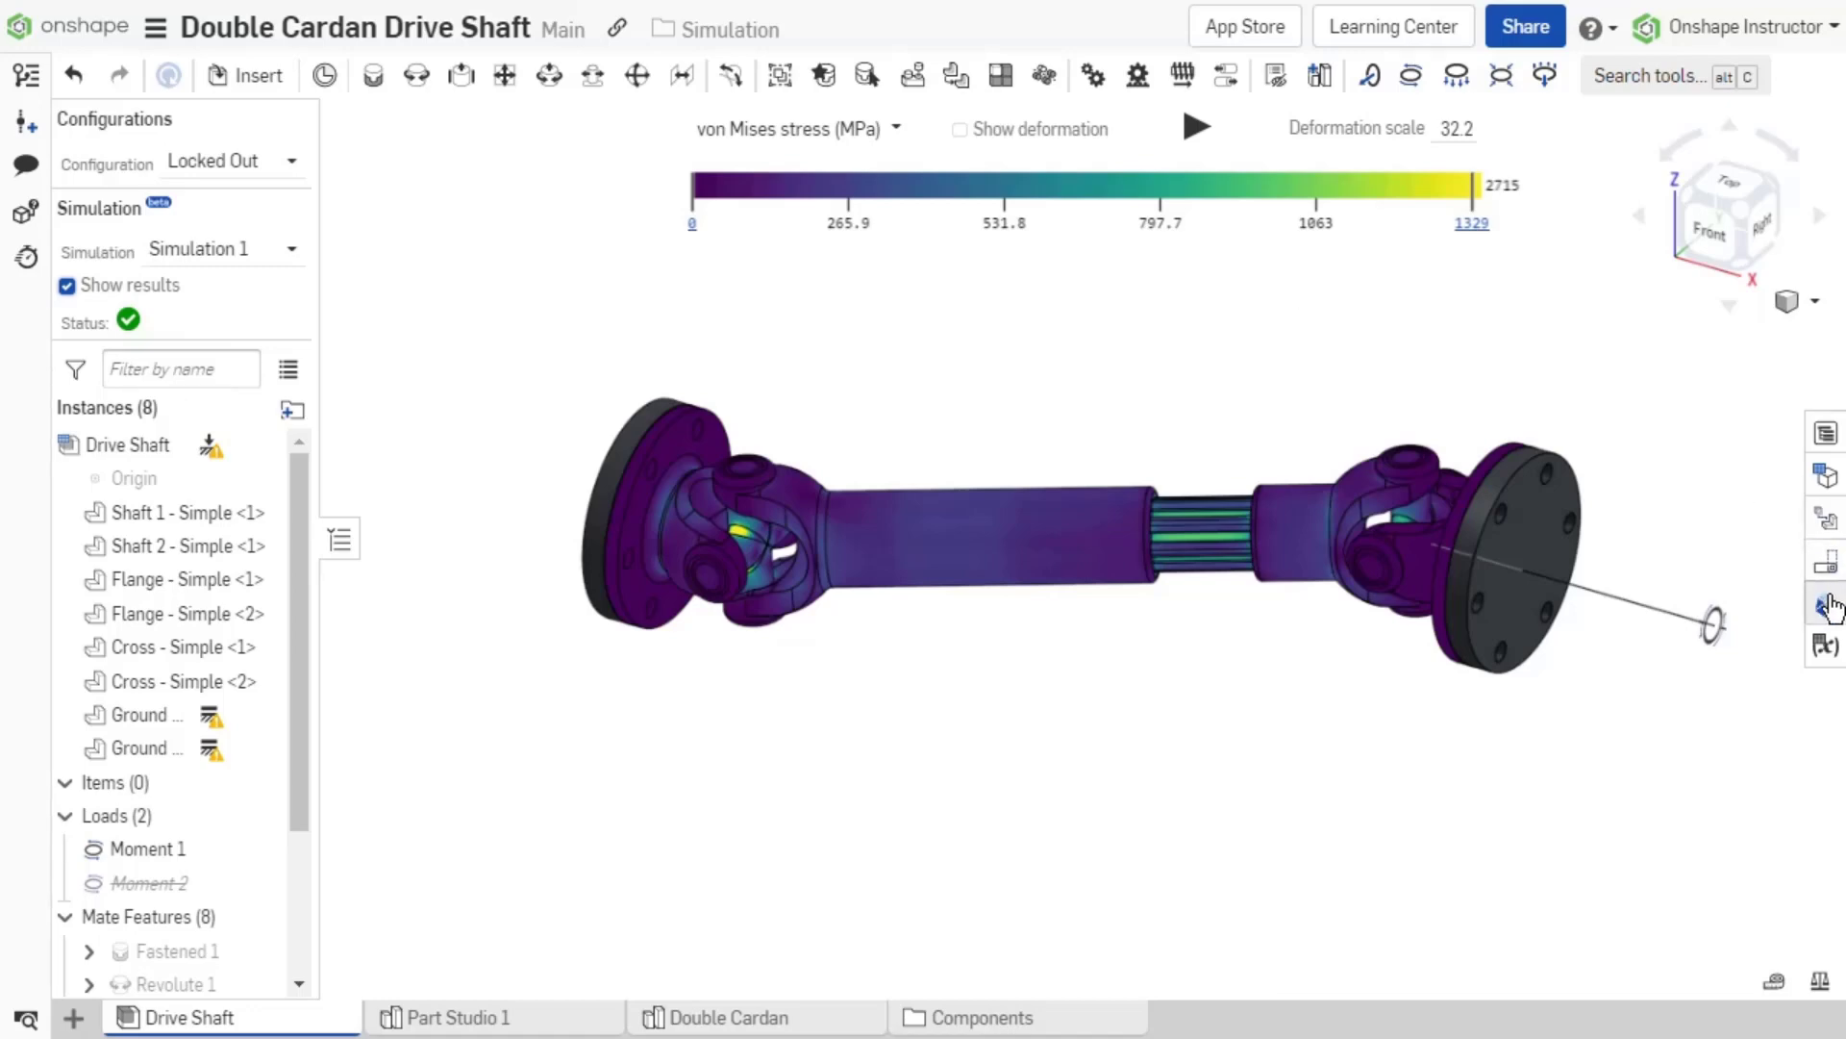
Expand the von Mises stress (MPa) result-type list above the colour scale.
left_click(1825, 600)
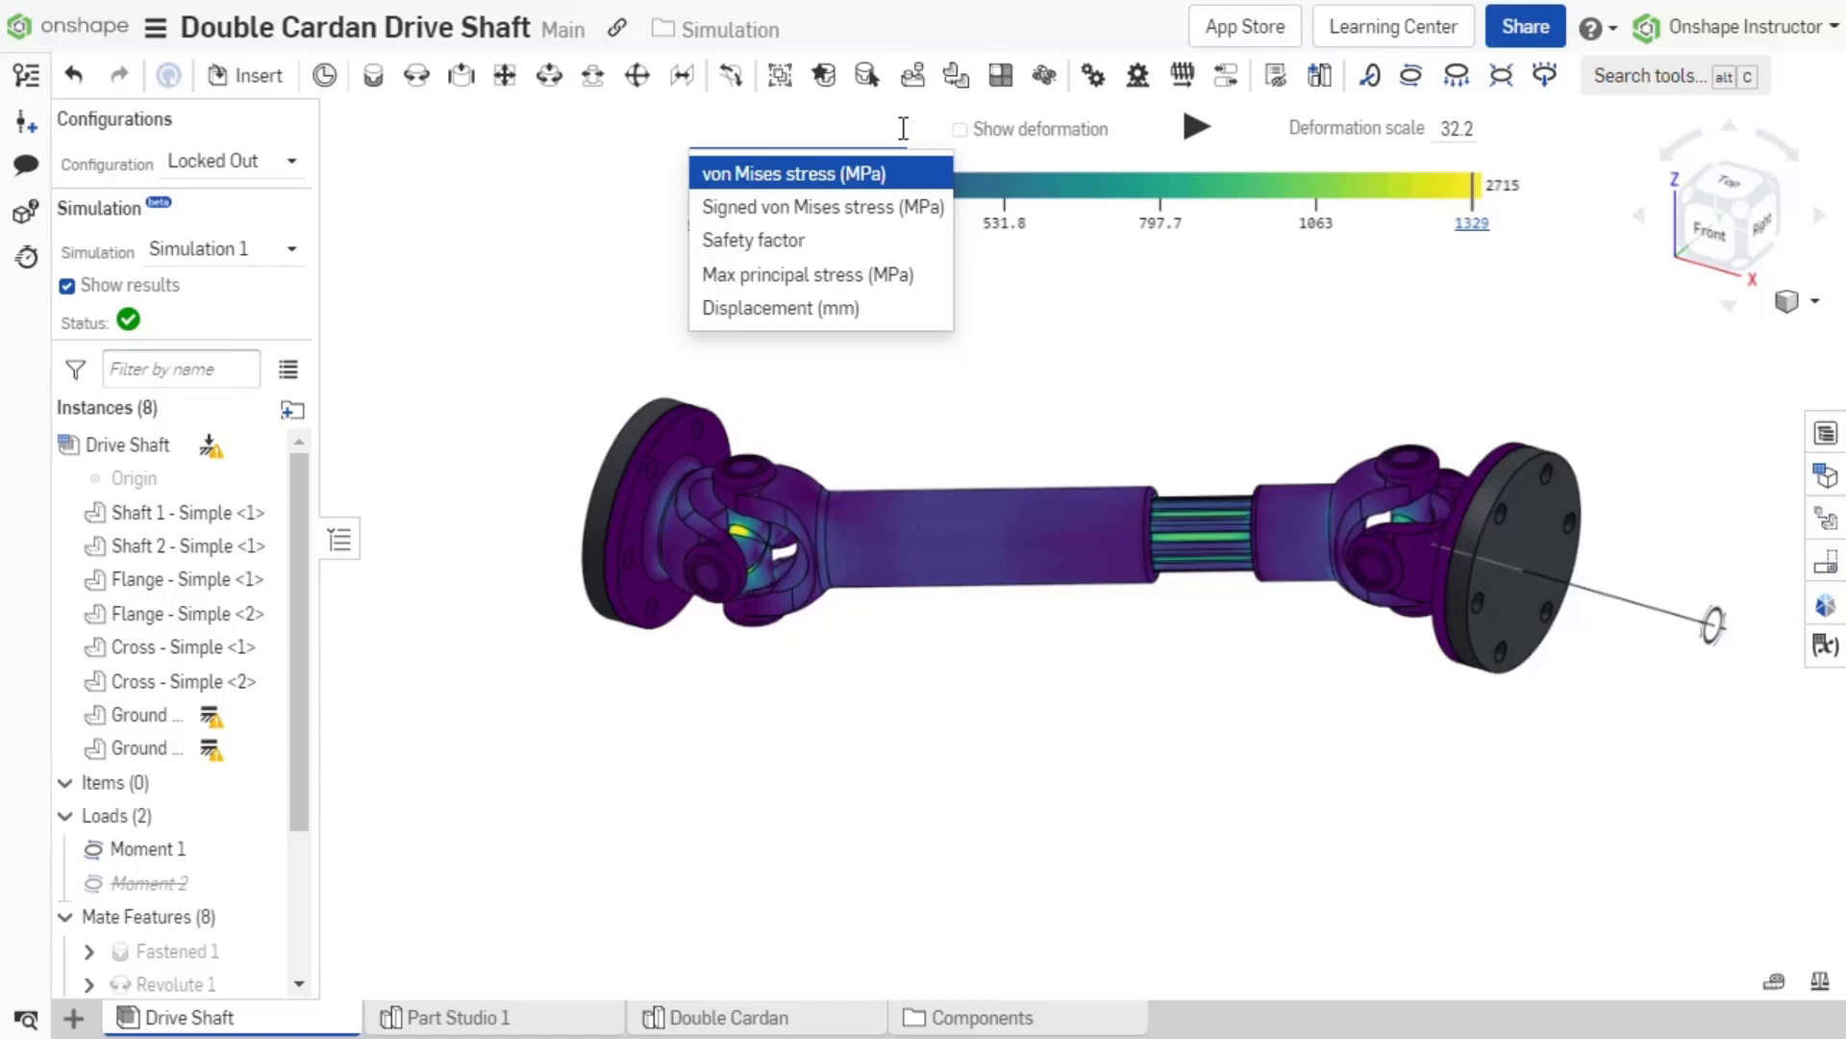
Keep von Mises stress plotted and set the assembly configuration from Locked Out to Drive.
left_click(791, 173)
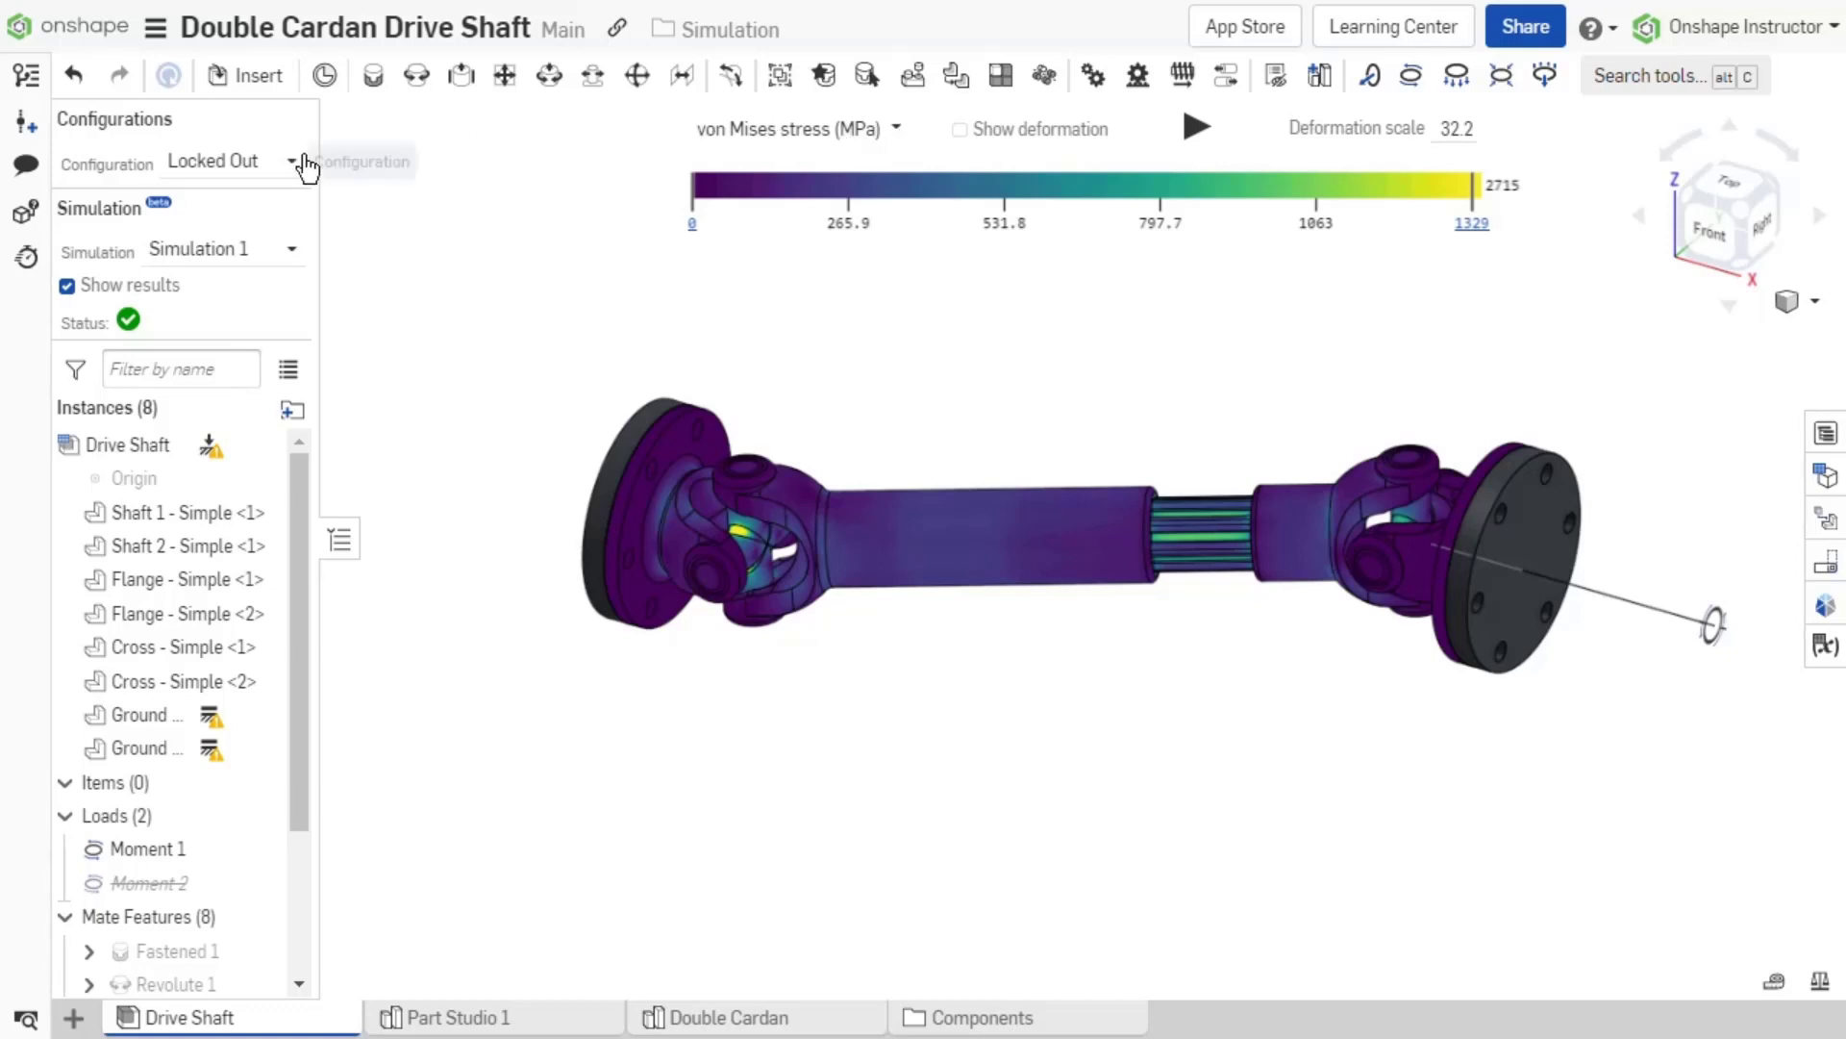
left_click(232, 162)
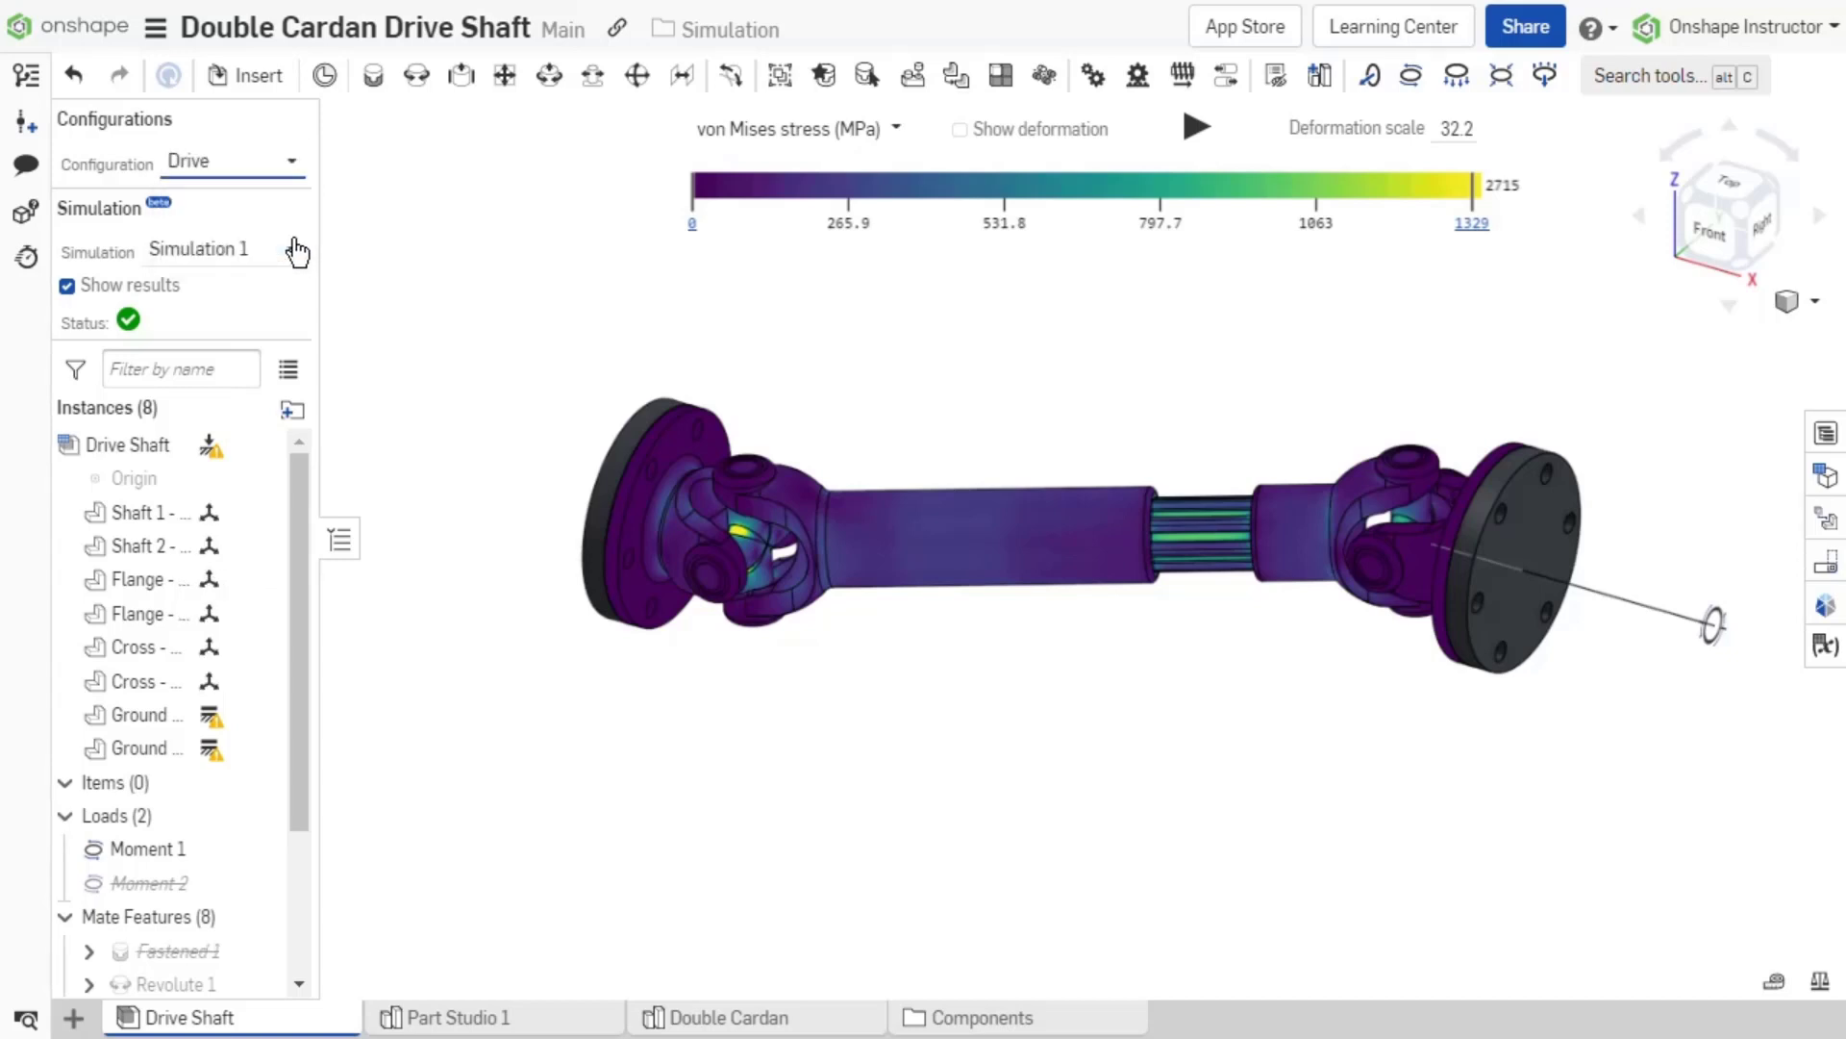